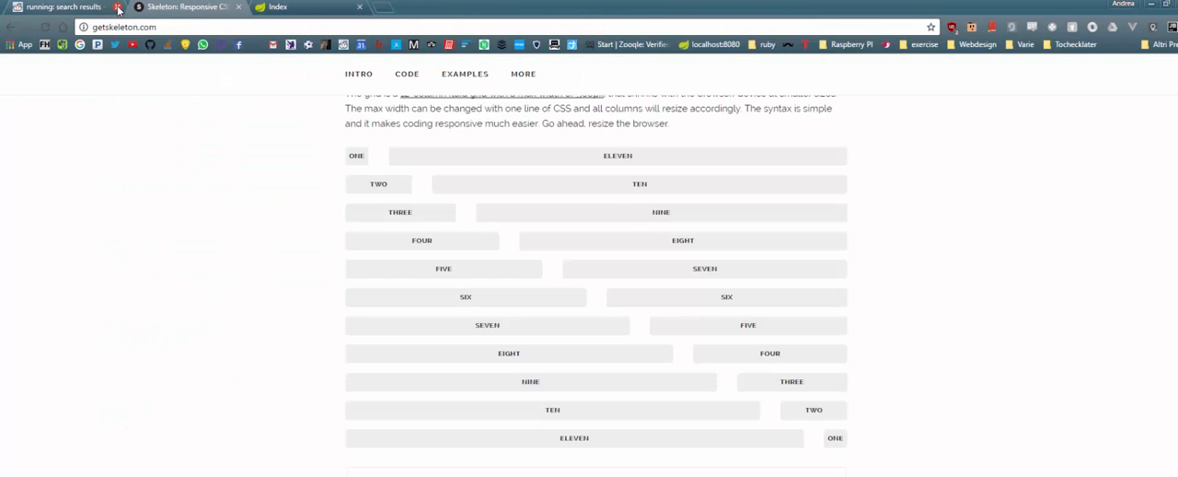
- Close the search results tab so the localhost:8080 'My blog' page is shown
click(119, 7)
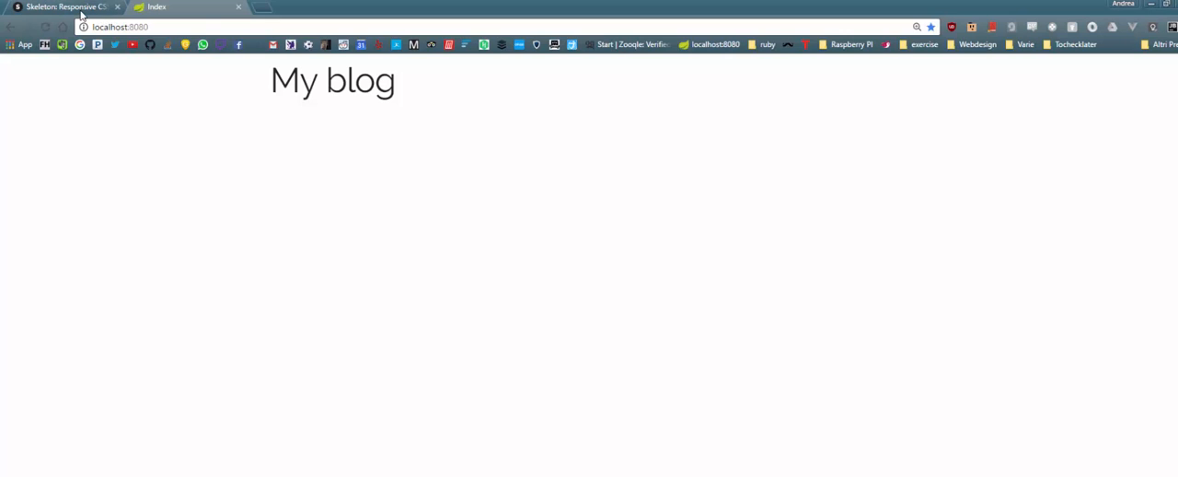
mouse_move(281, 166)
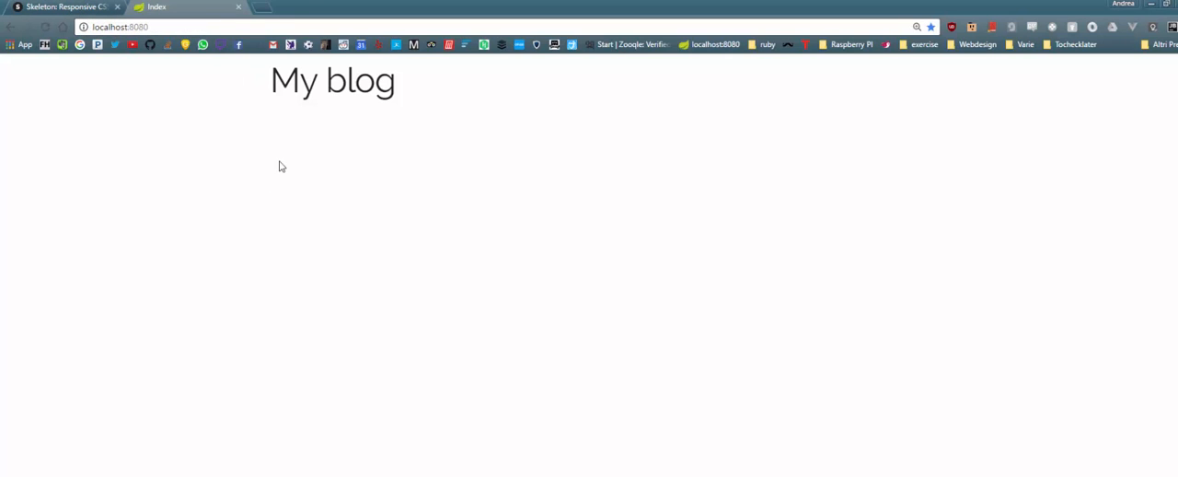
mouse_move(408, 11)
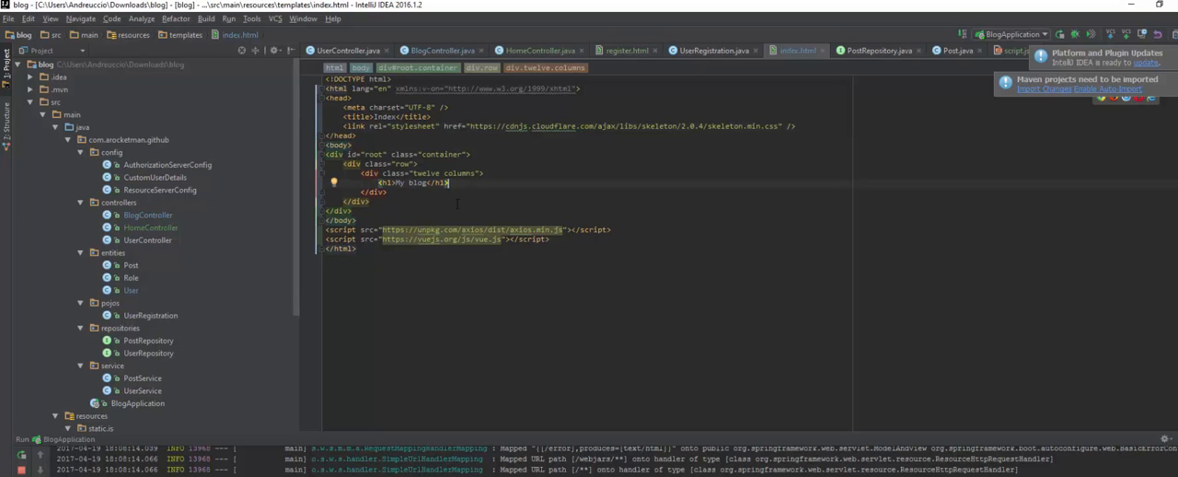
- Open index.html from resources > templates in the editor
click(147, 214)
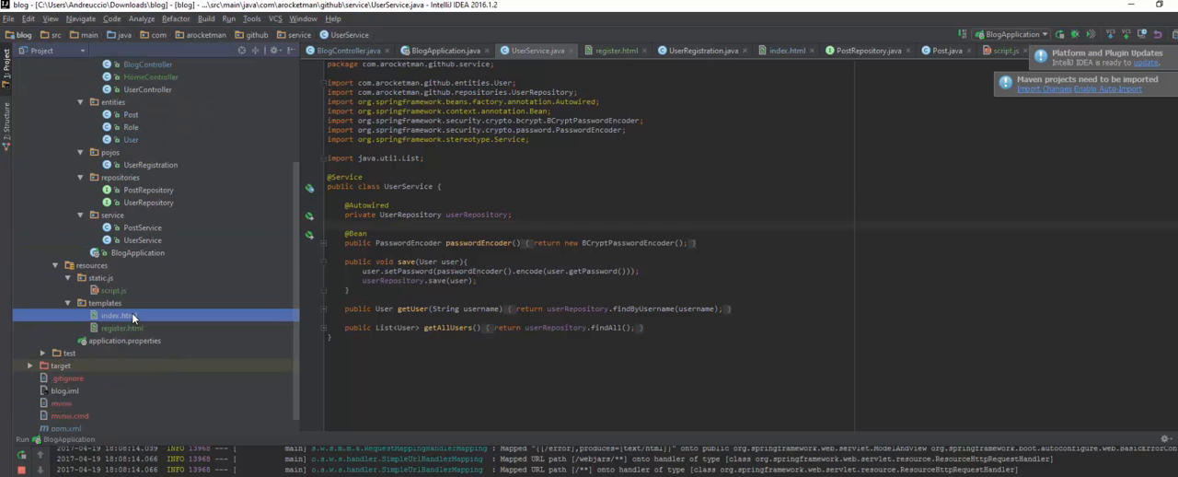
double_click(118, 315)
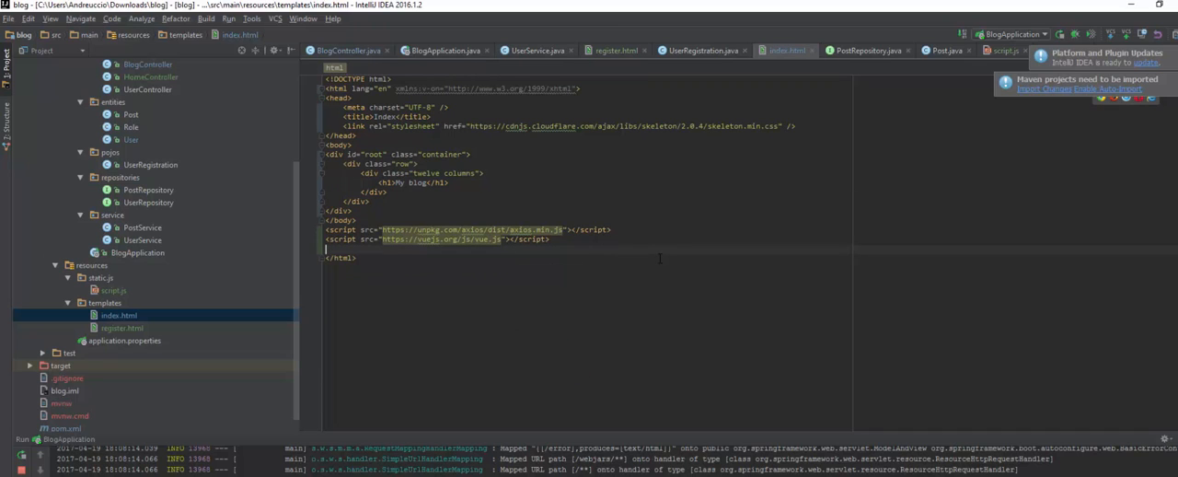
- Add a script declaring var app = new Vue({ el: '#root', data: { posts: [] } })
text(script>)
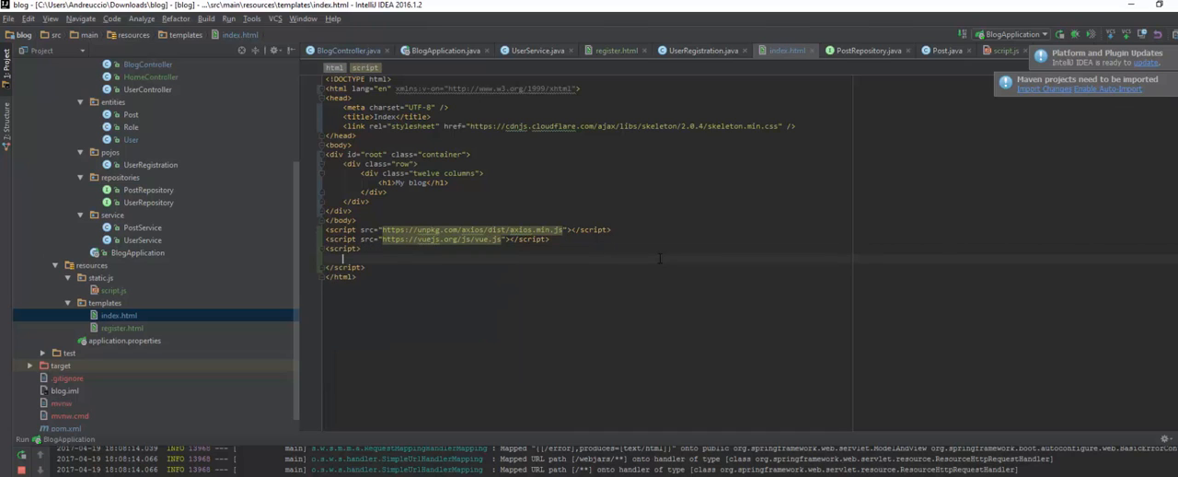
text(var app = new Vue()
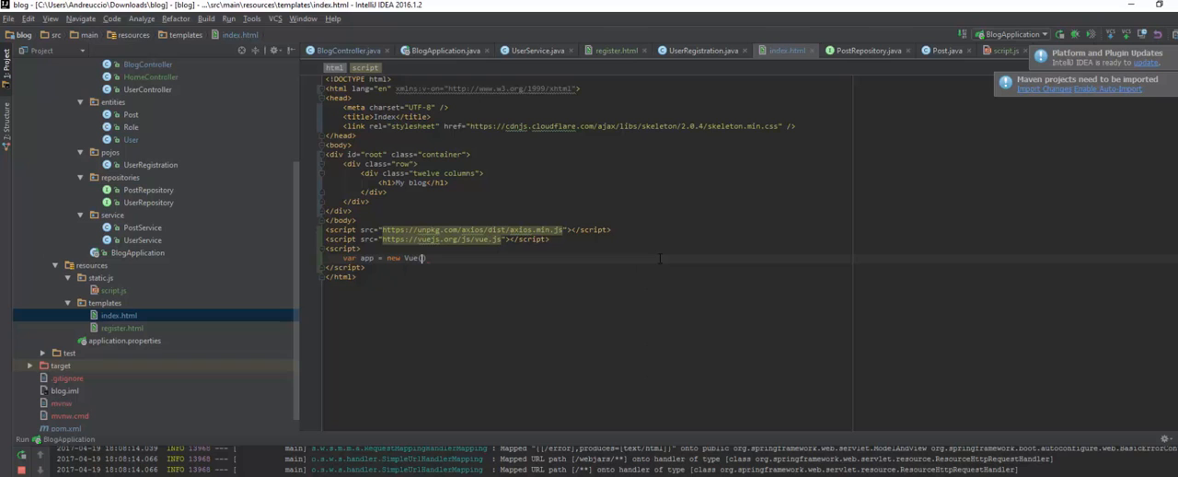
text({});)
text(el: '#root)
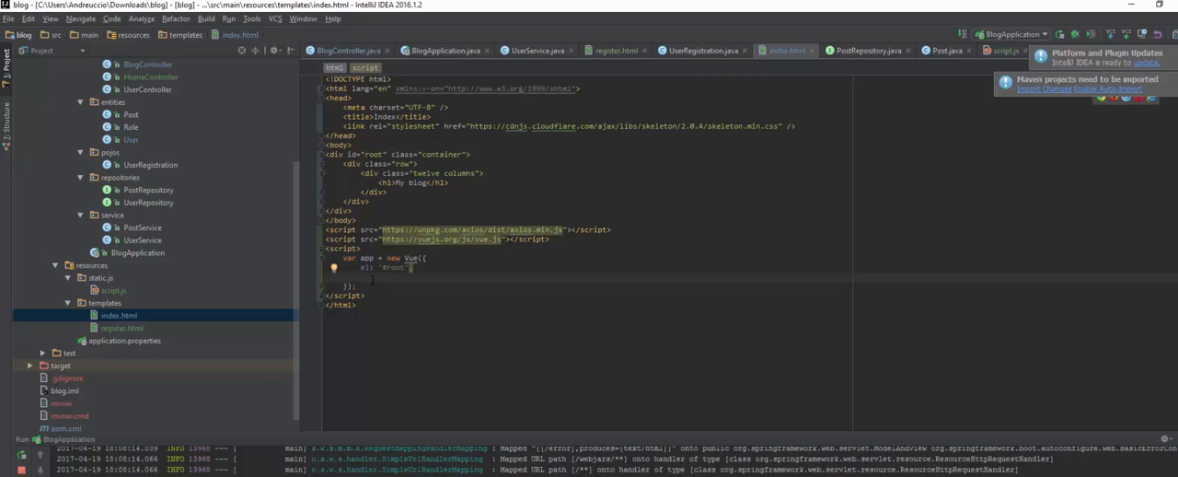
text(data : {)
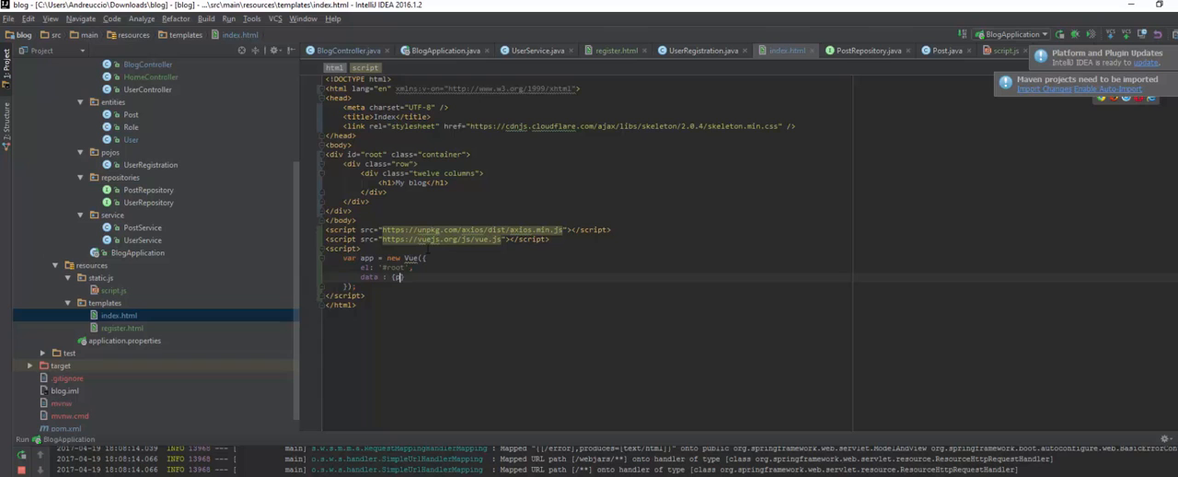
text(posts: [])
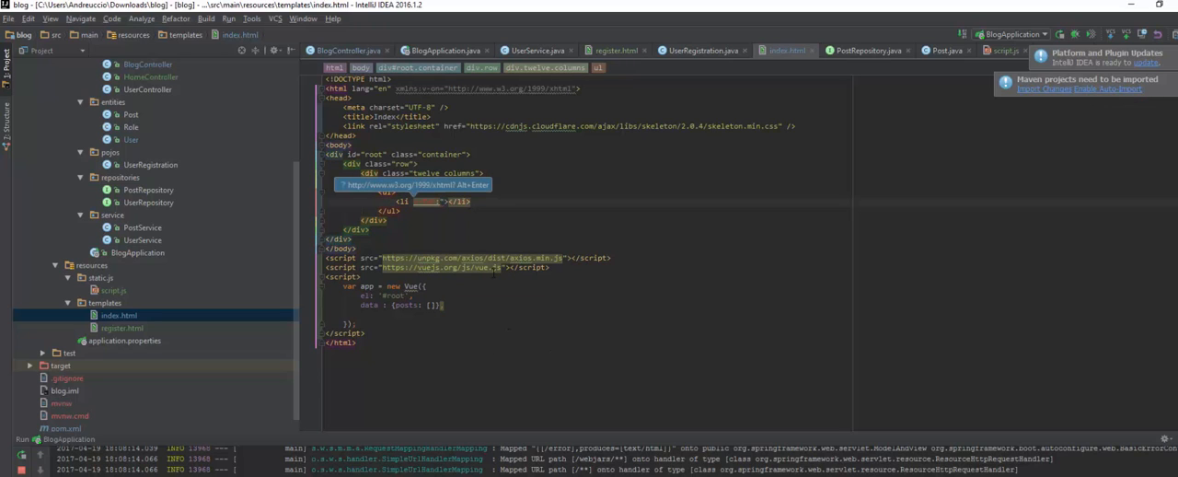
- Give the container div id root and add a ul with li v-for="post in posts"
text(posts in posts)
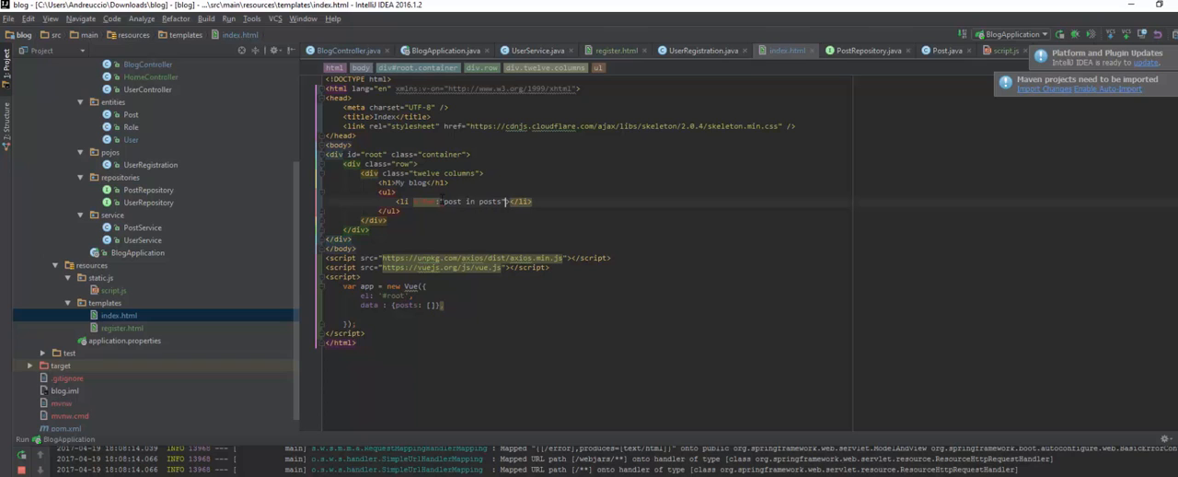
text(v-for=")
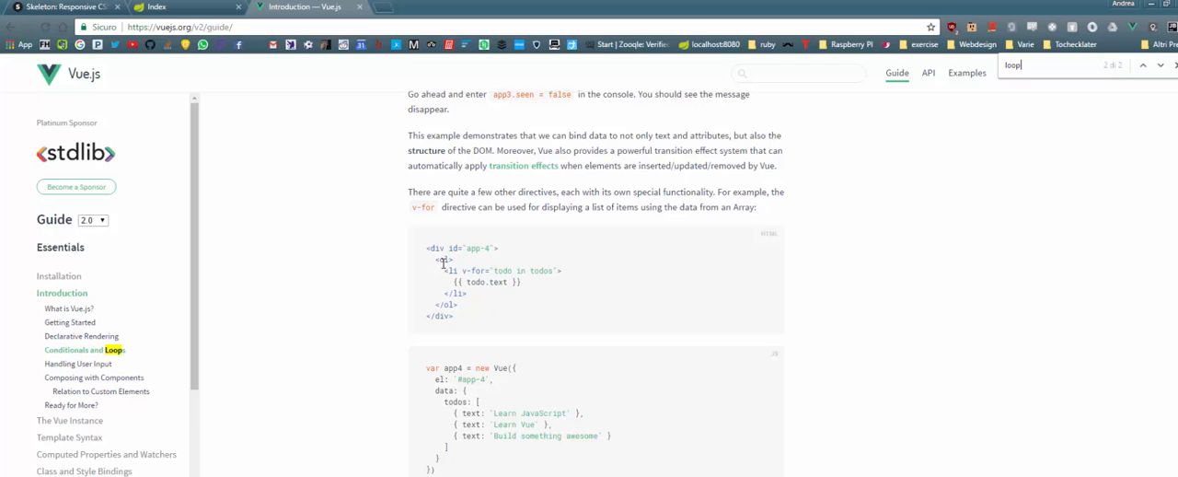
double_click(476, 268)
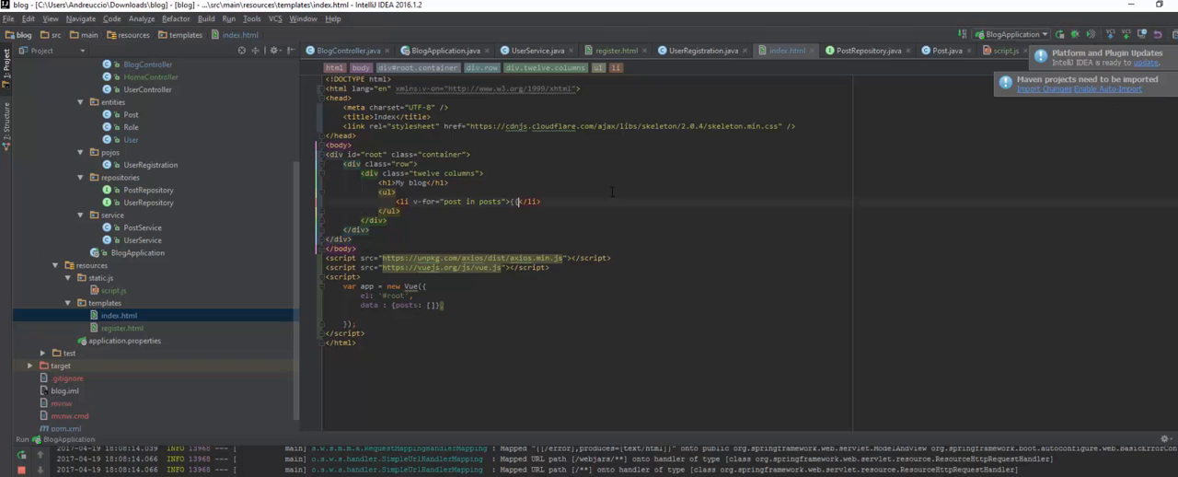
text(post.title}}</h3>)
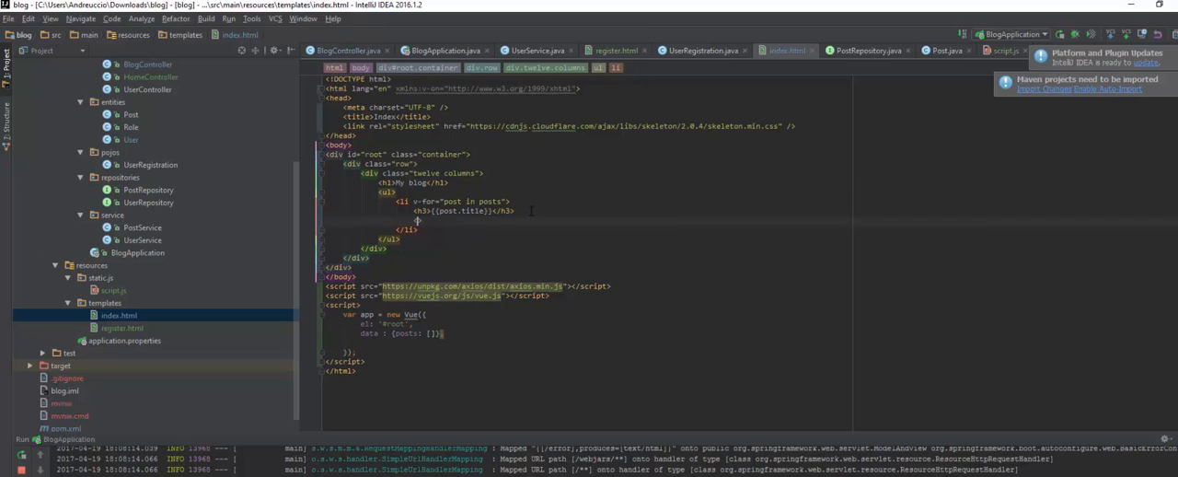
- Render <h3>{{post.title}}</h3> and <p>{{post.body}}</p> inside each list item
text(<p></p>)
text(<hr />)
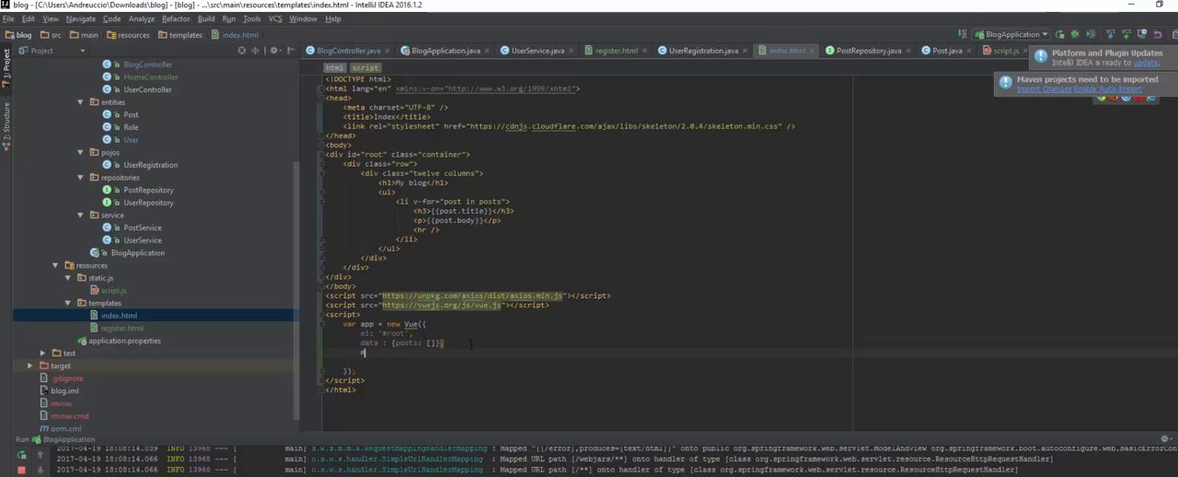
- Add mounted() calling this.fetchPosts() and a methods block declaring fetchPosts
text(mounted(){)
click(403, 342)
text(,)
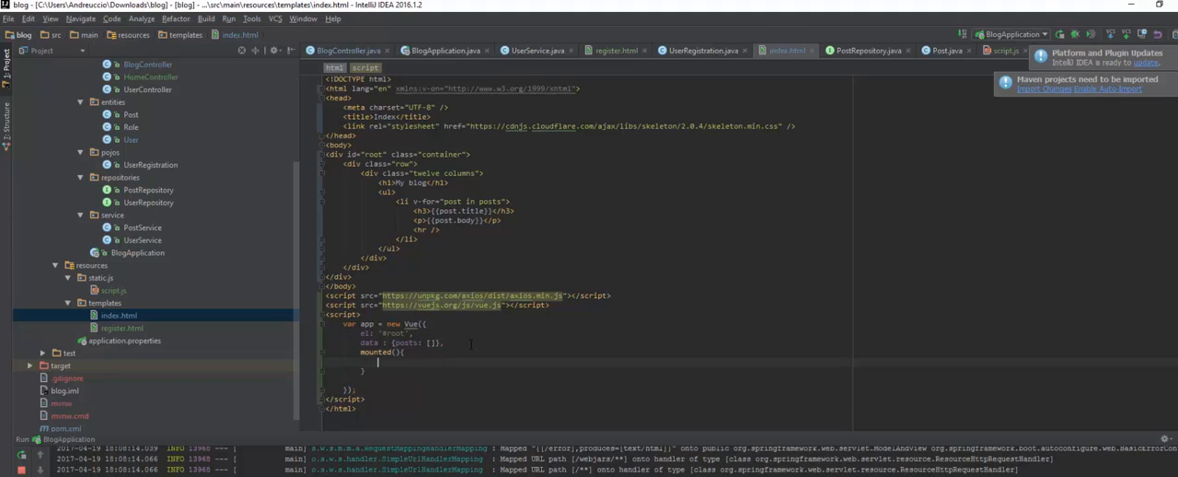
text(this.fetch)
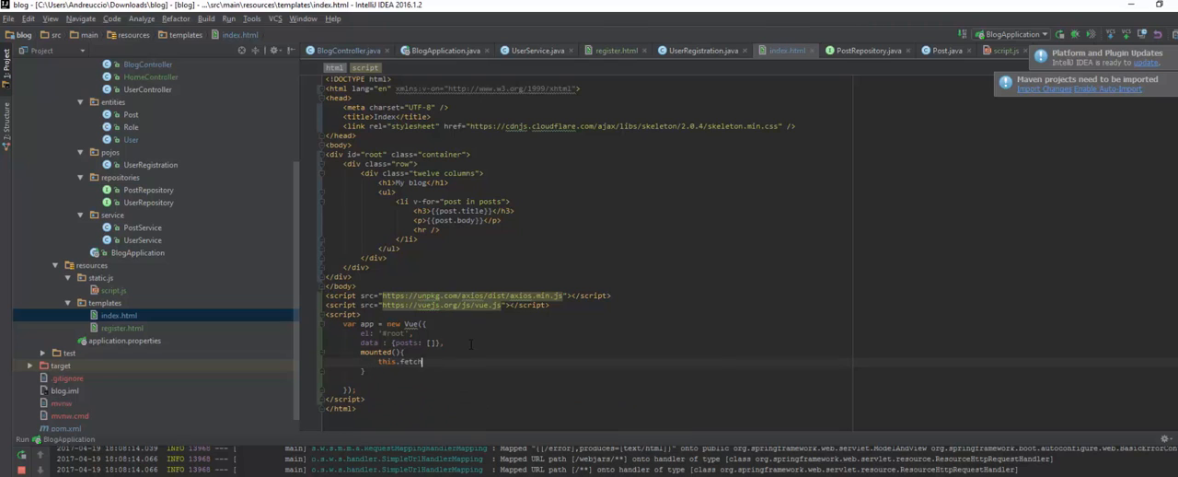
text(Posts();)
click(362, 370)
text(,)
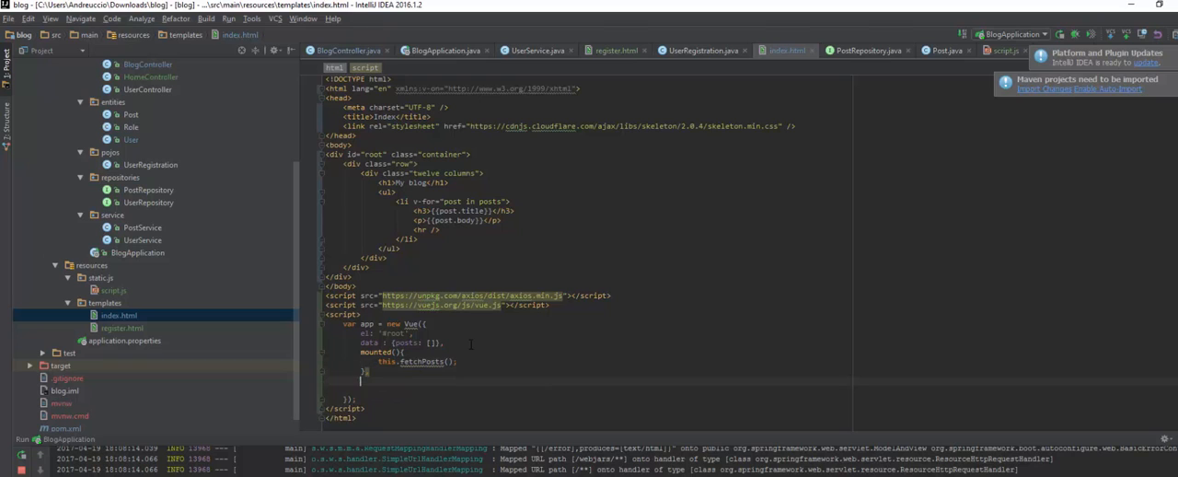
text(methods:)
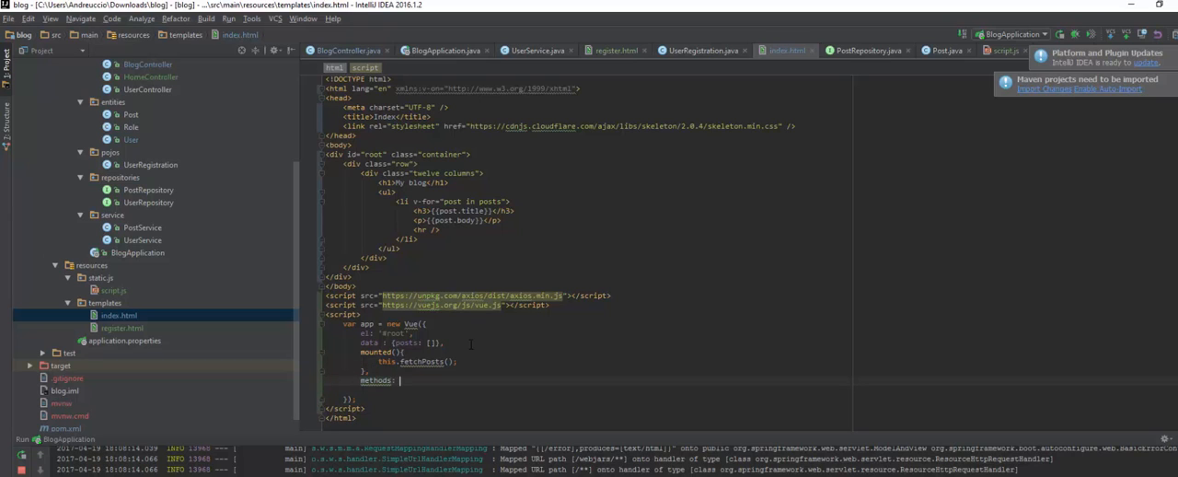
text({)
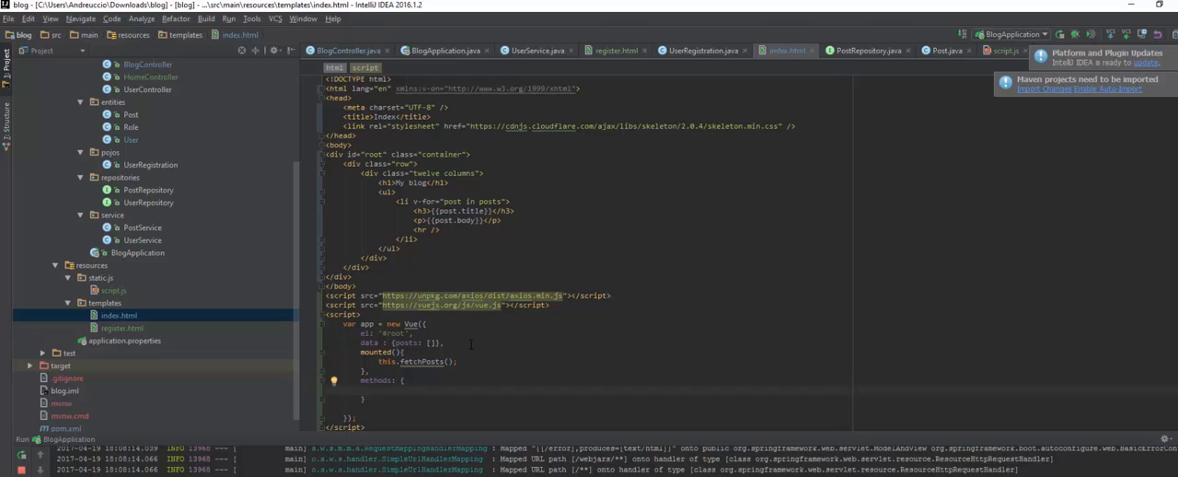
text(fetchPosts()
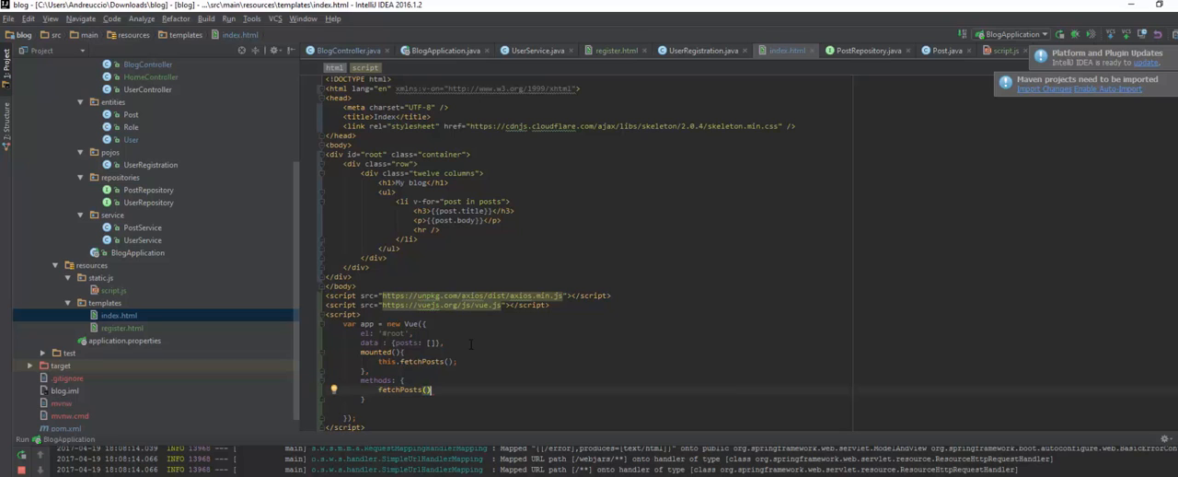
- Implement fetchPosts with axios.get('posts').then storing response.data in this.posts
text(axio)
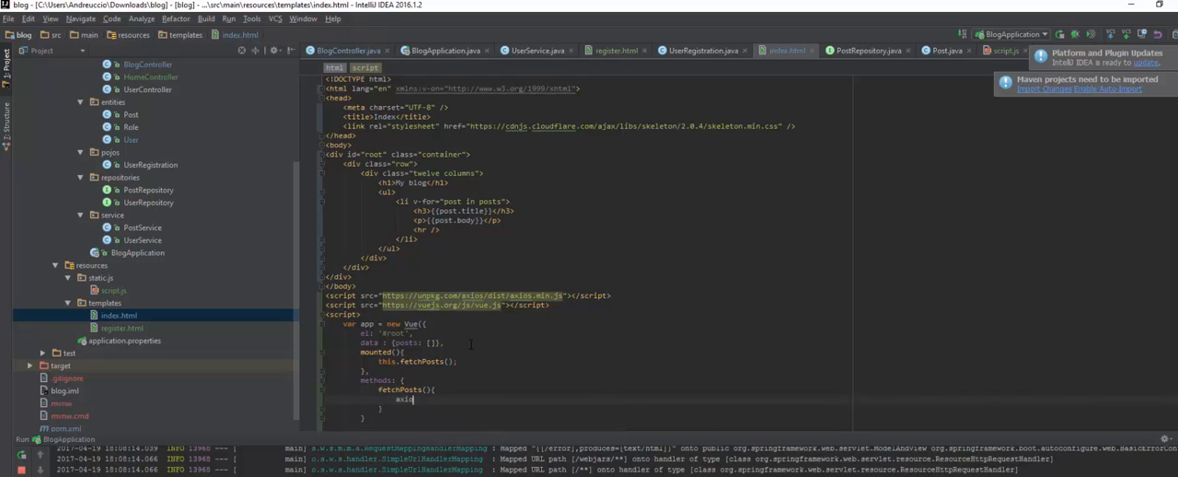
text(.get())
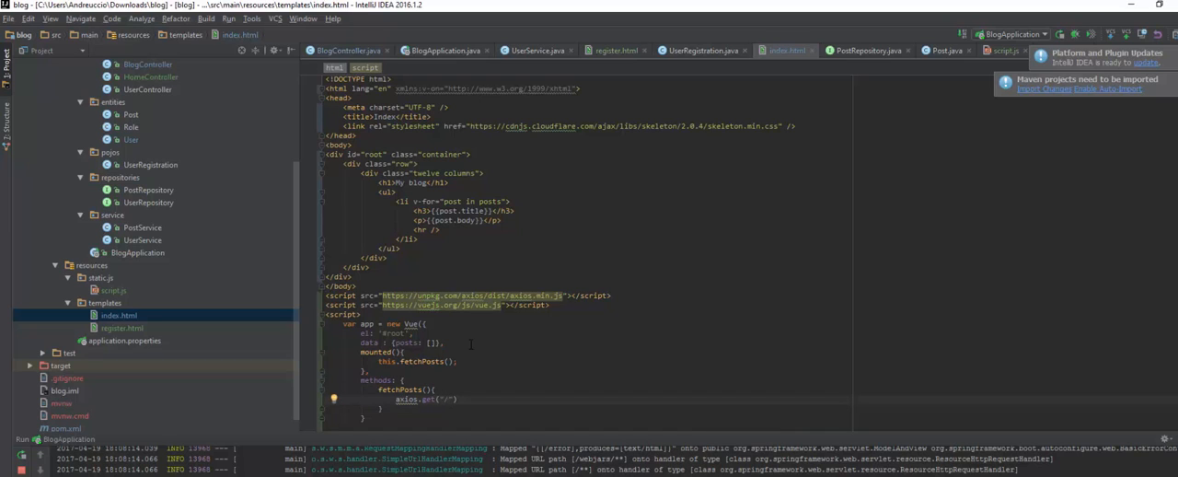
text(posts)
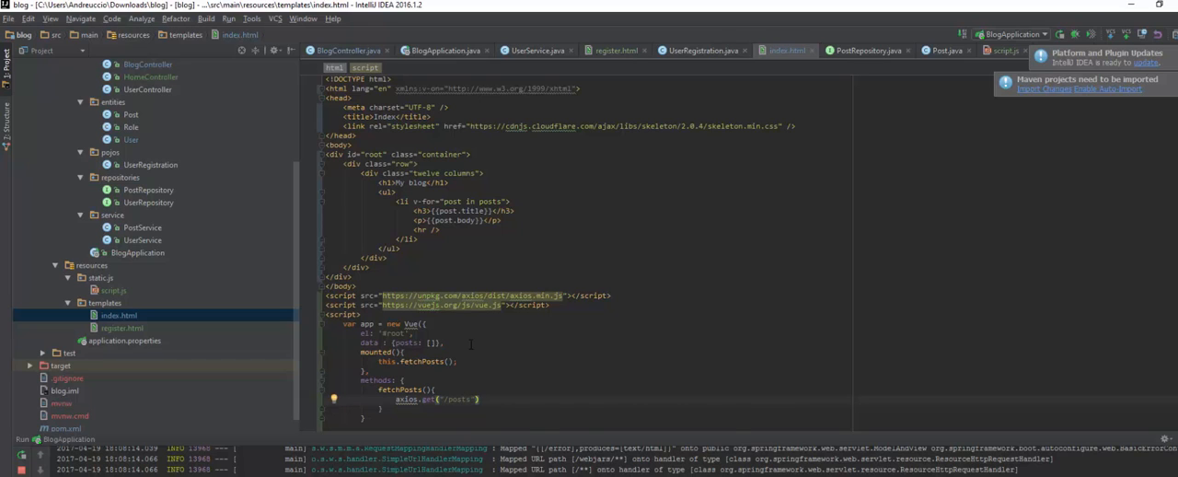
text(.then(function(response){)
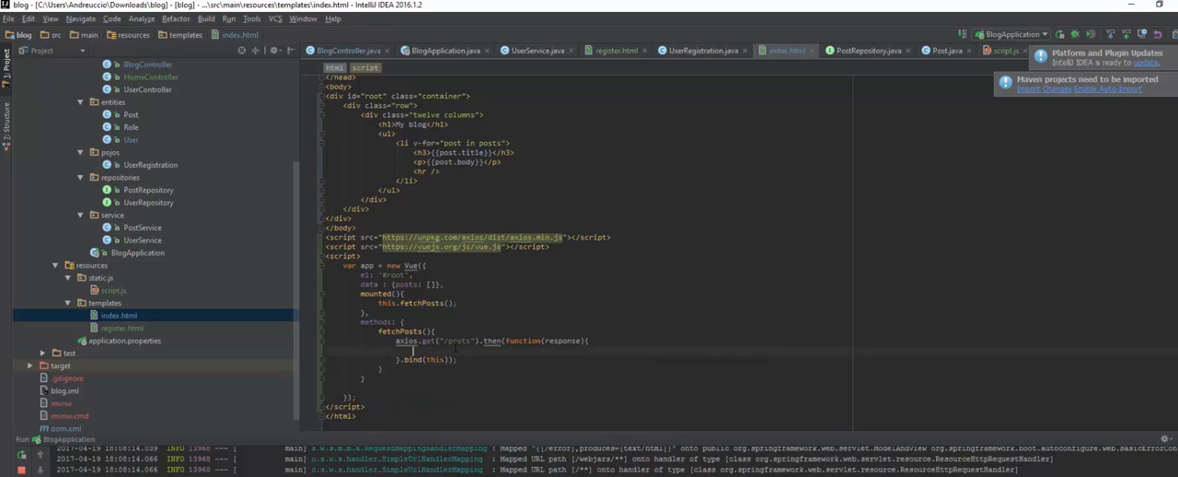
text(this.posts:)
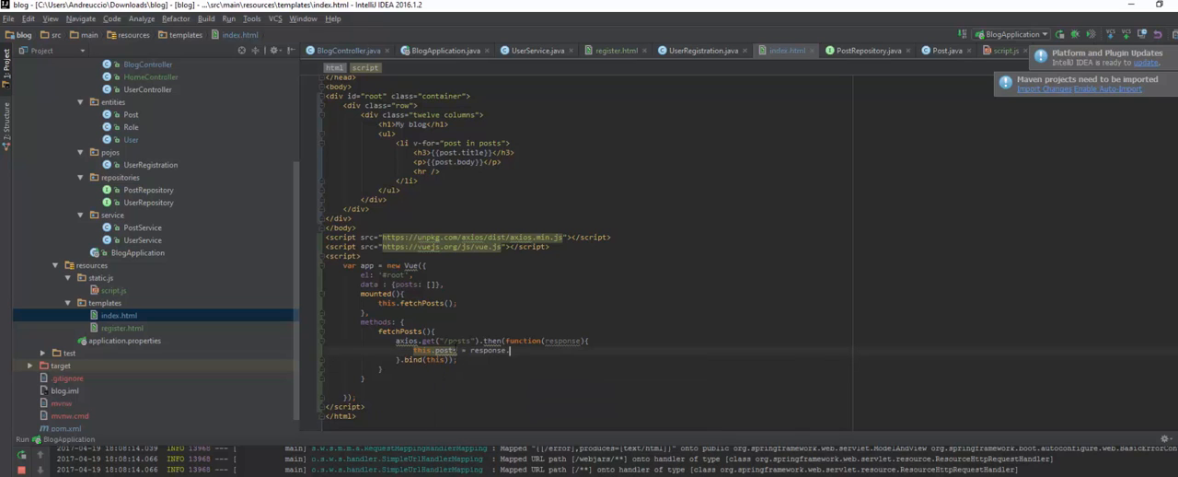
text(data)
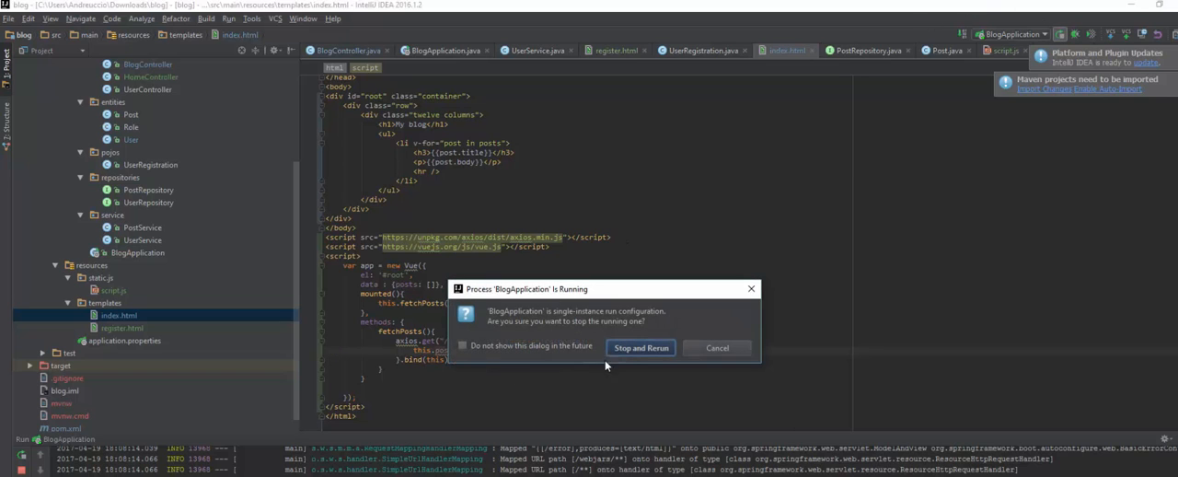
- Stop and rerun the running BlogApplication to serve the updated page
click(640, 345)
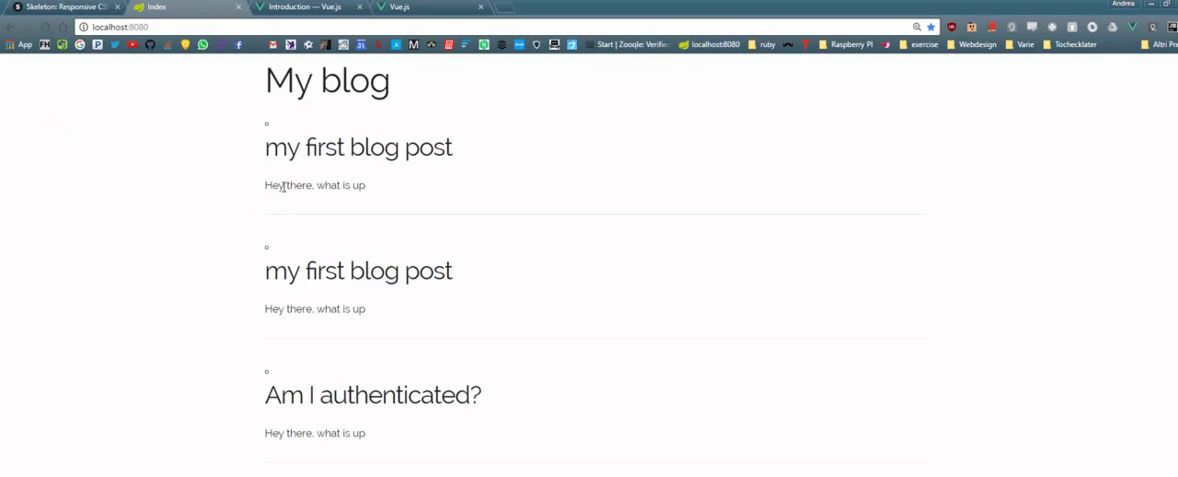
mouse_move(294, 188)
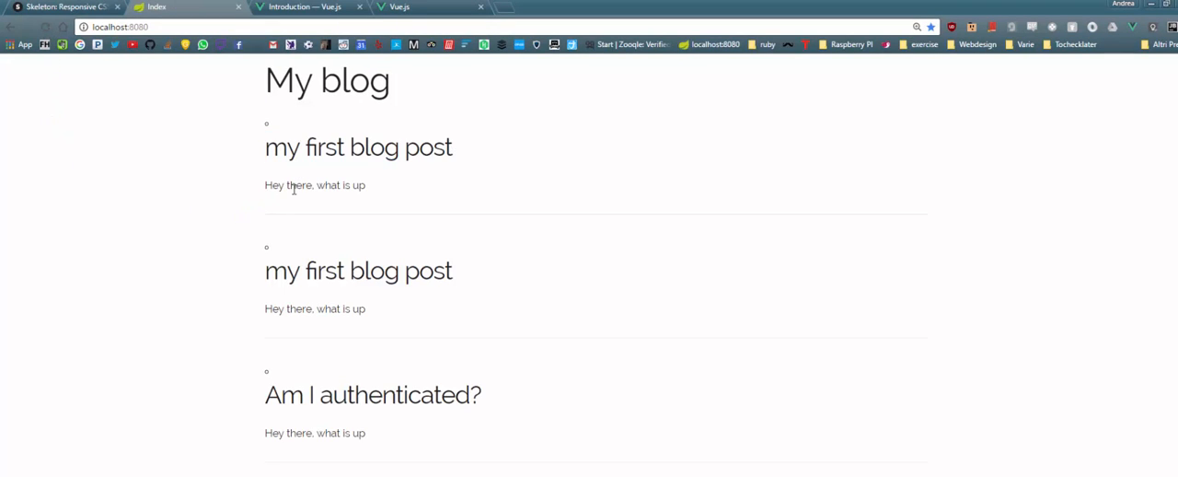
- Scroll down the localhost blog page through the fetched posts to 'Second post by admin'
scroll(down, 3)
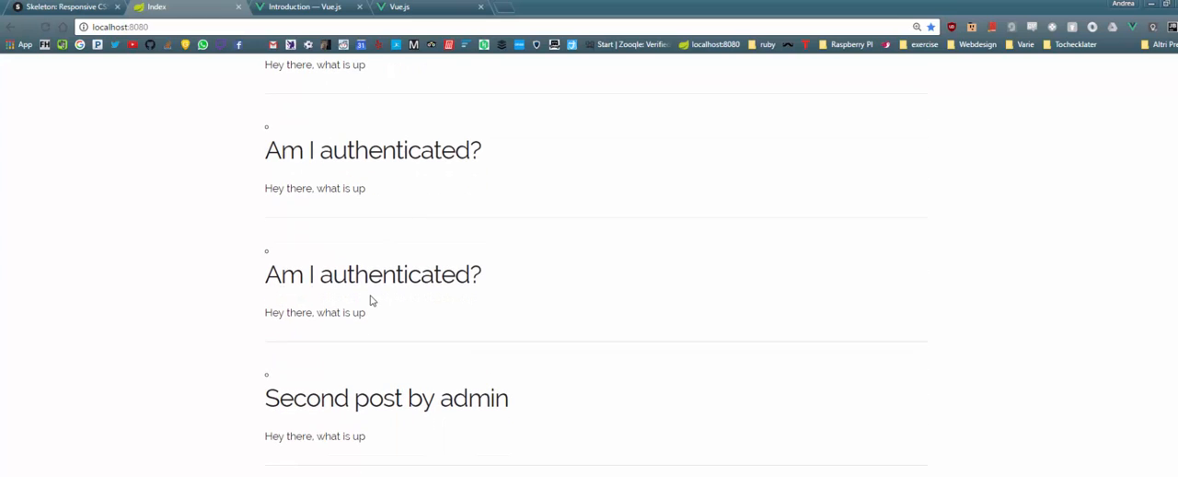